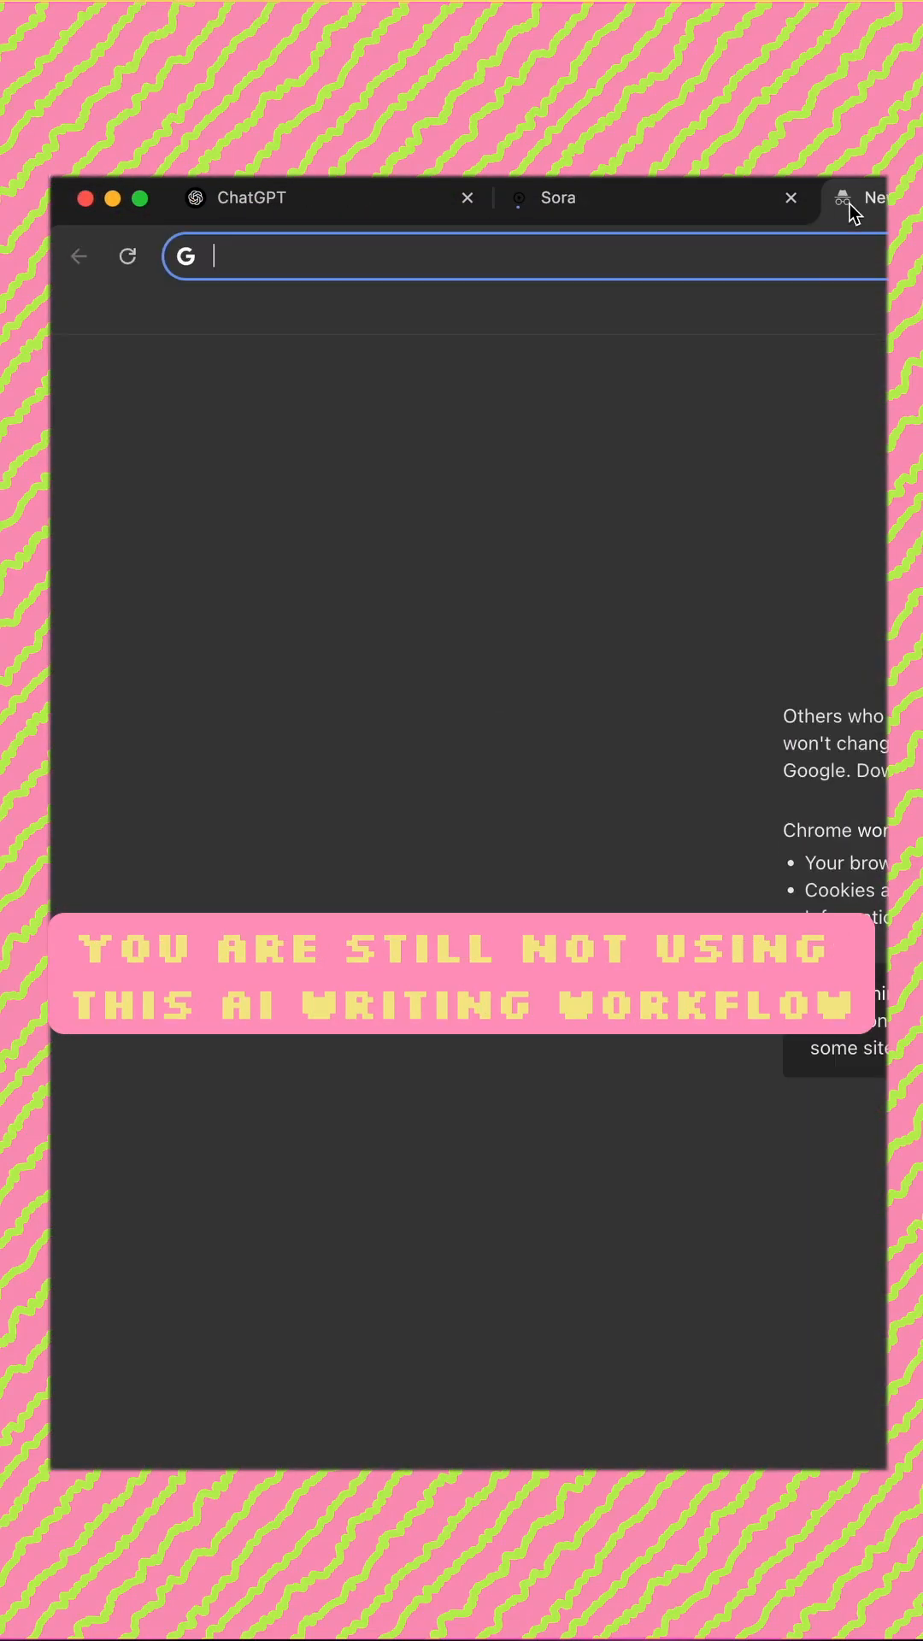
Look up 'claude' in a new tab and choose the Claude site suggestion
type("claude")
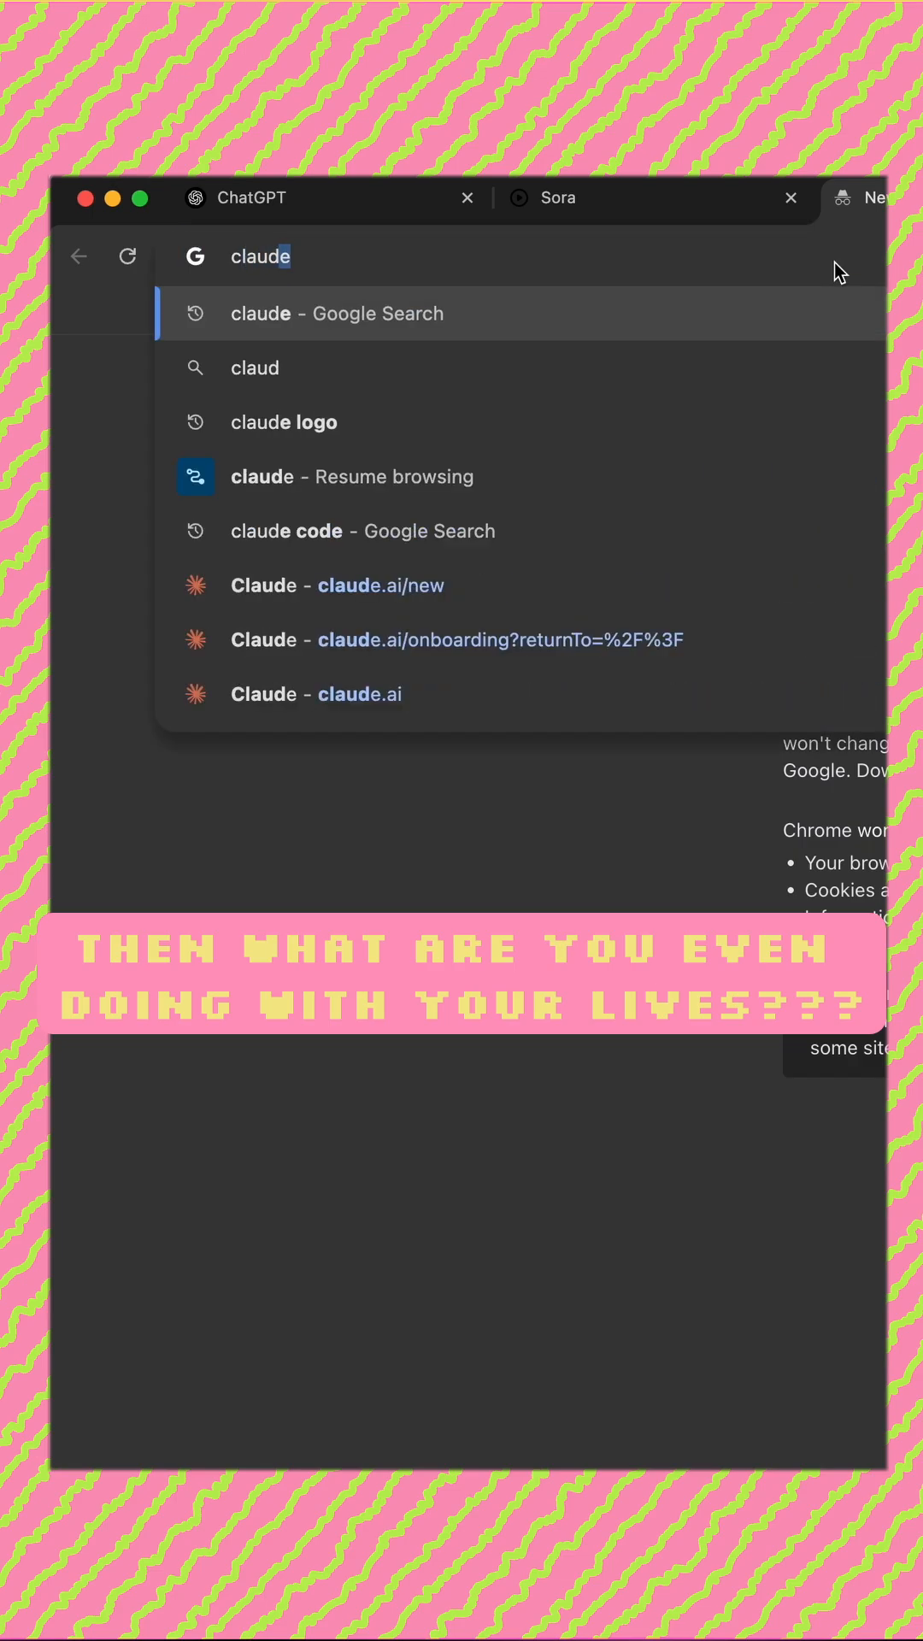
left_click(612, 303)
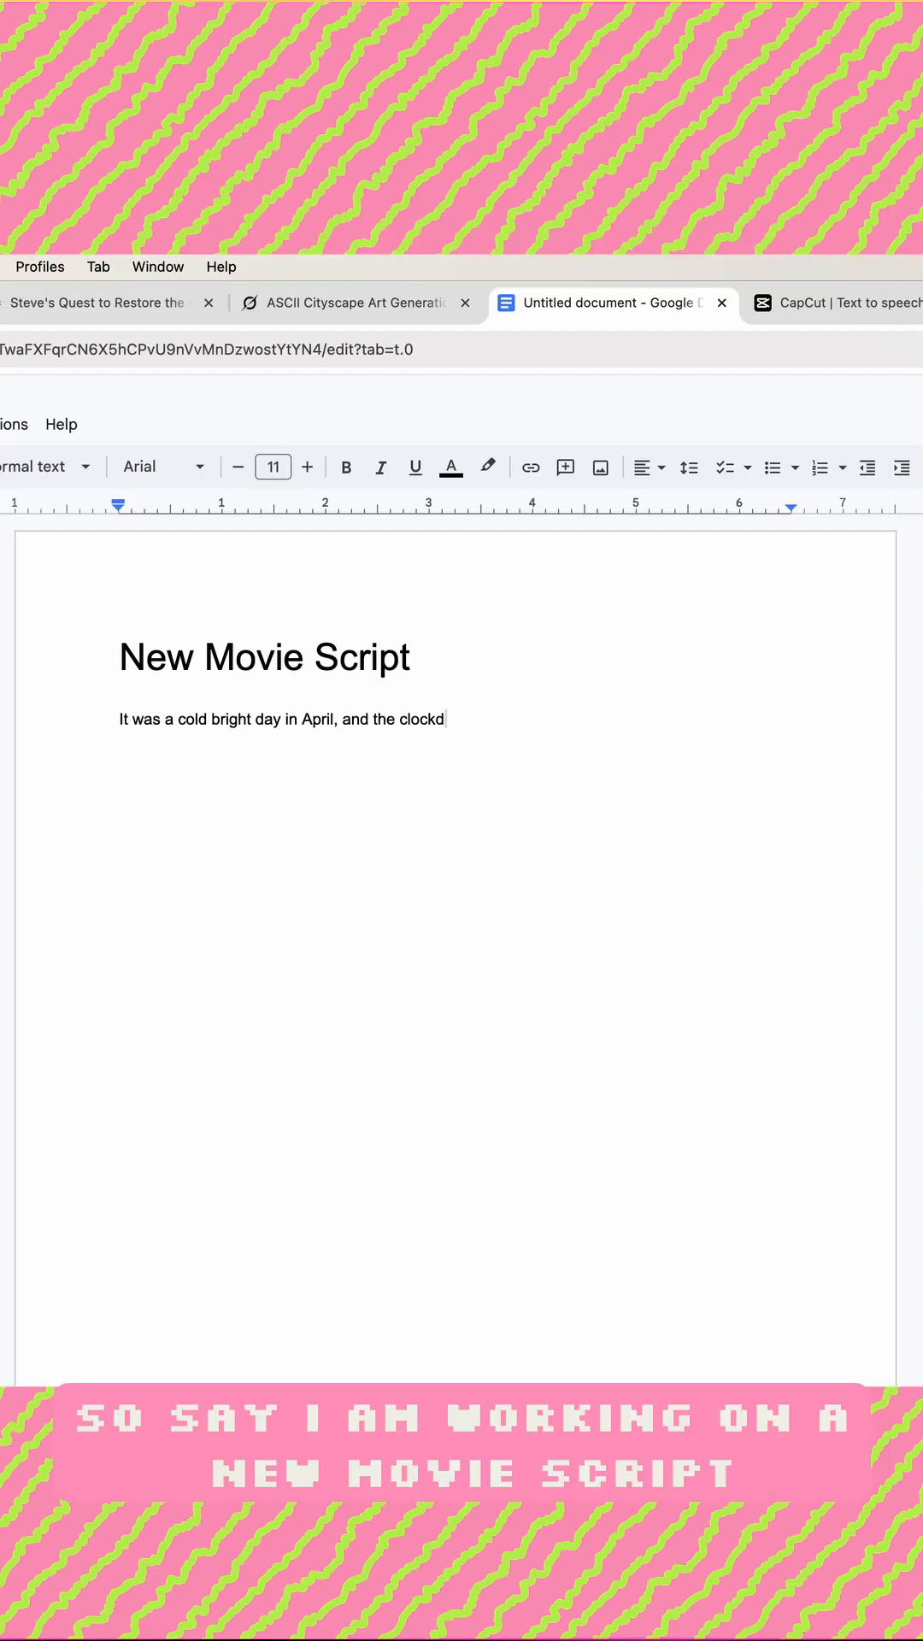
Rework the document's opening line to read 'In my younger and more'
key("Backspace")
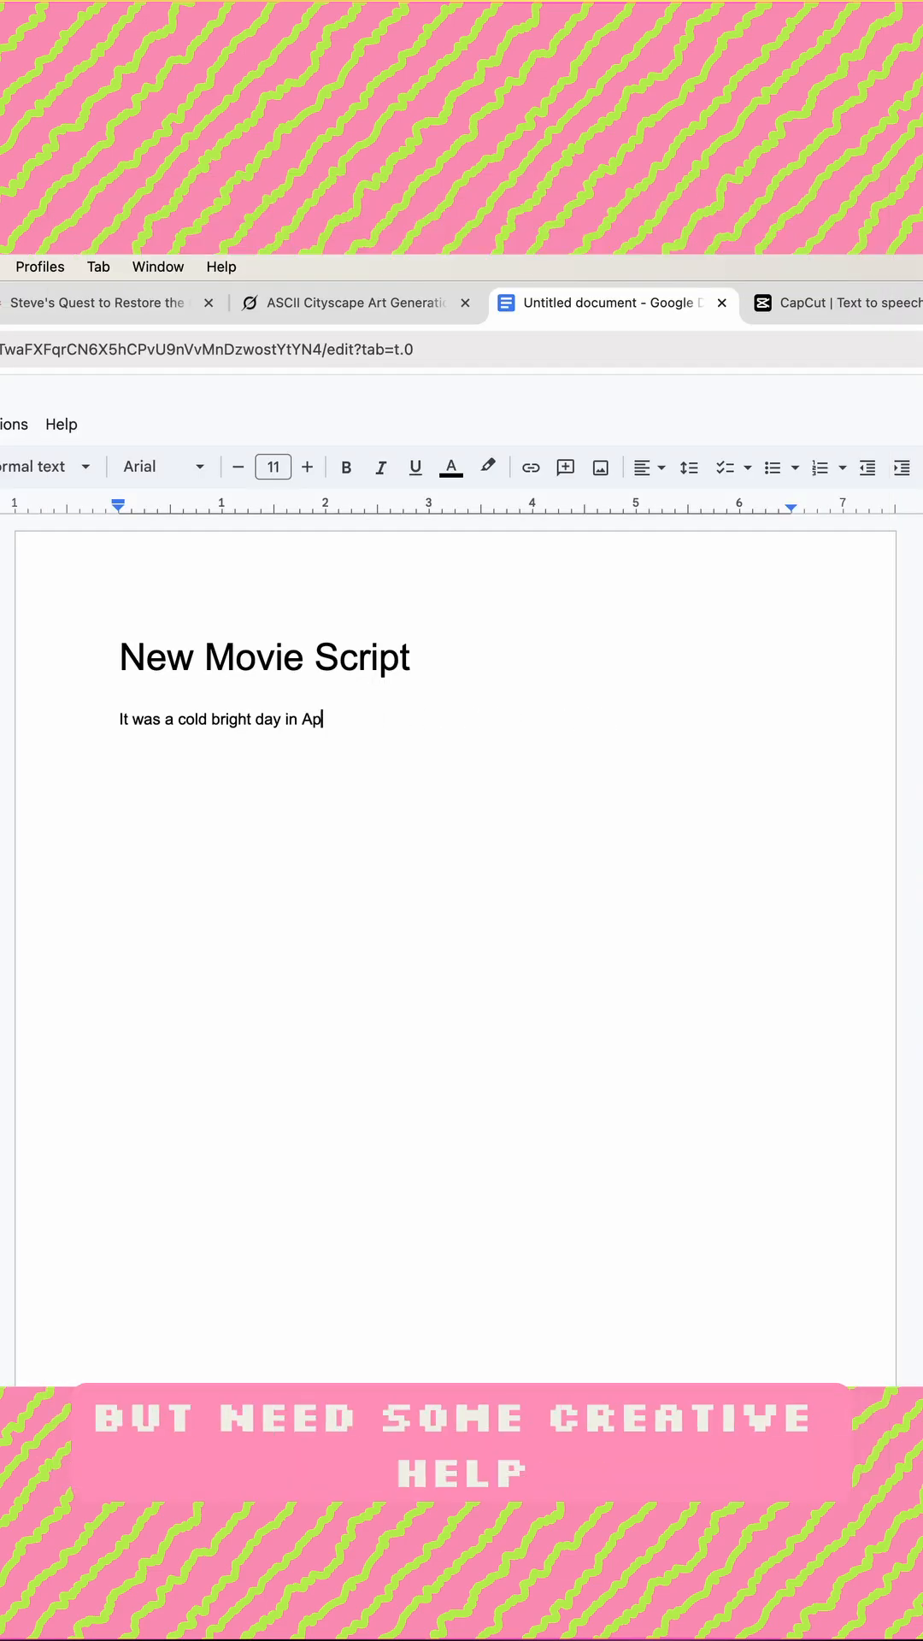
type("In my younger and more")
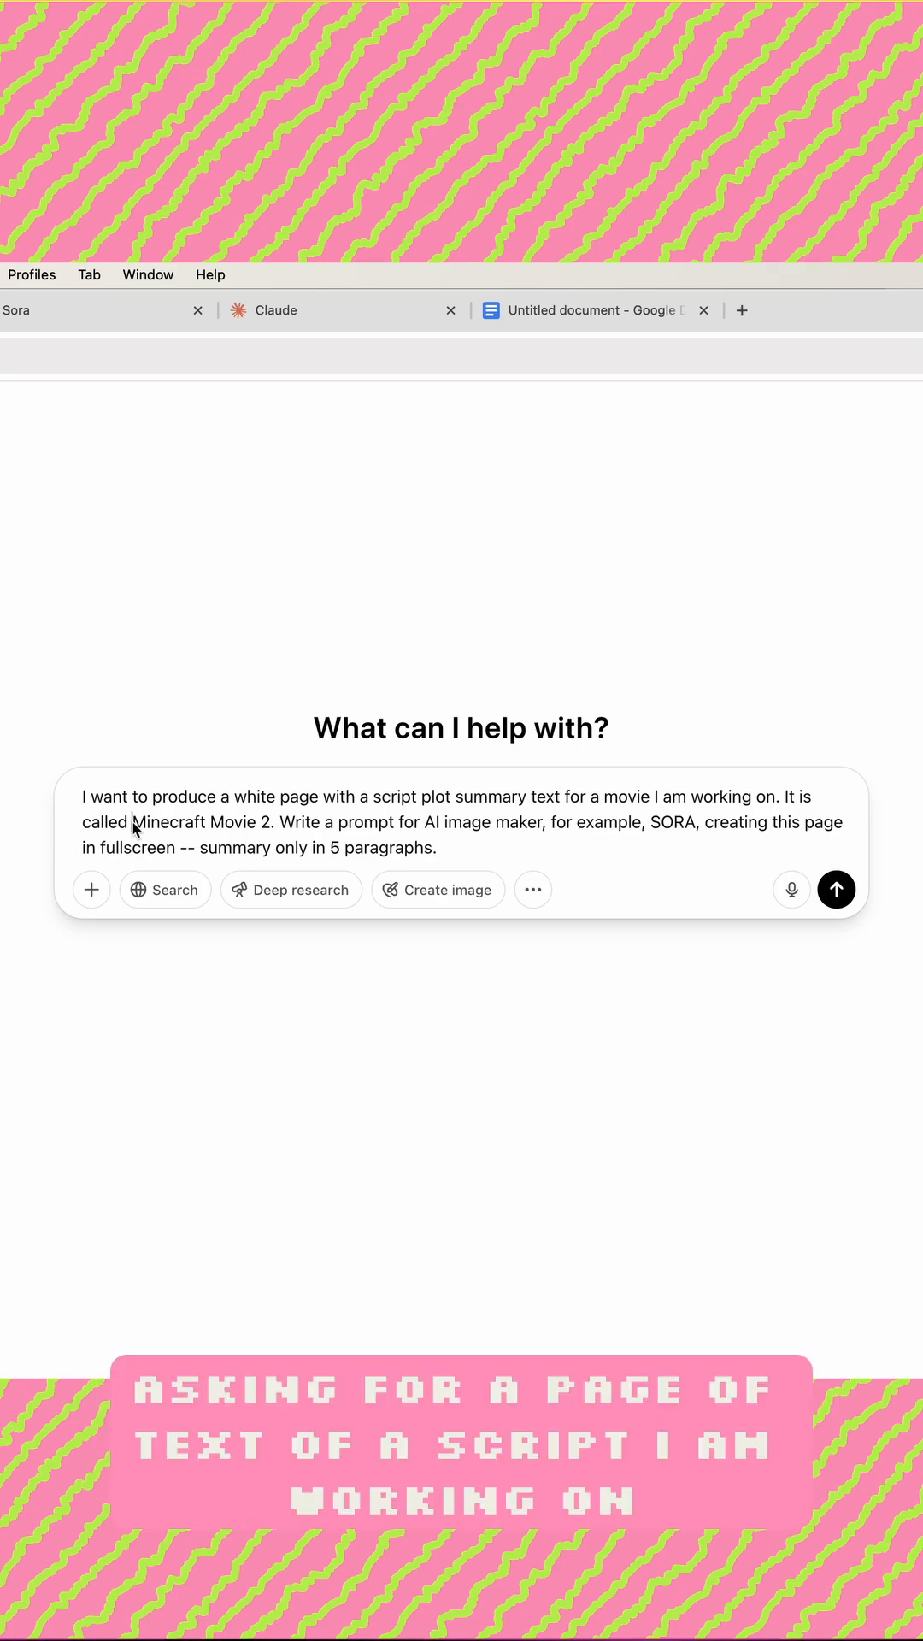
Send ChatGPT the request for a Sora prompt of a five-paragraph Minecraft Movie 2 summary page
left_click(835, 889)
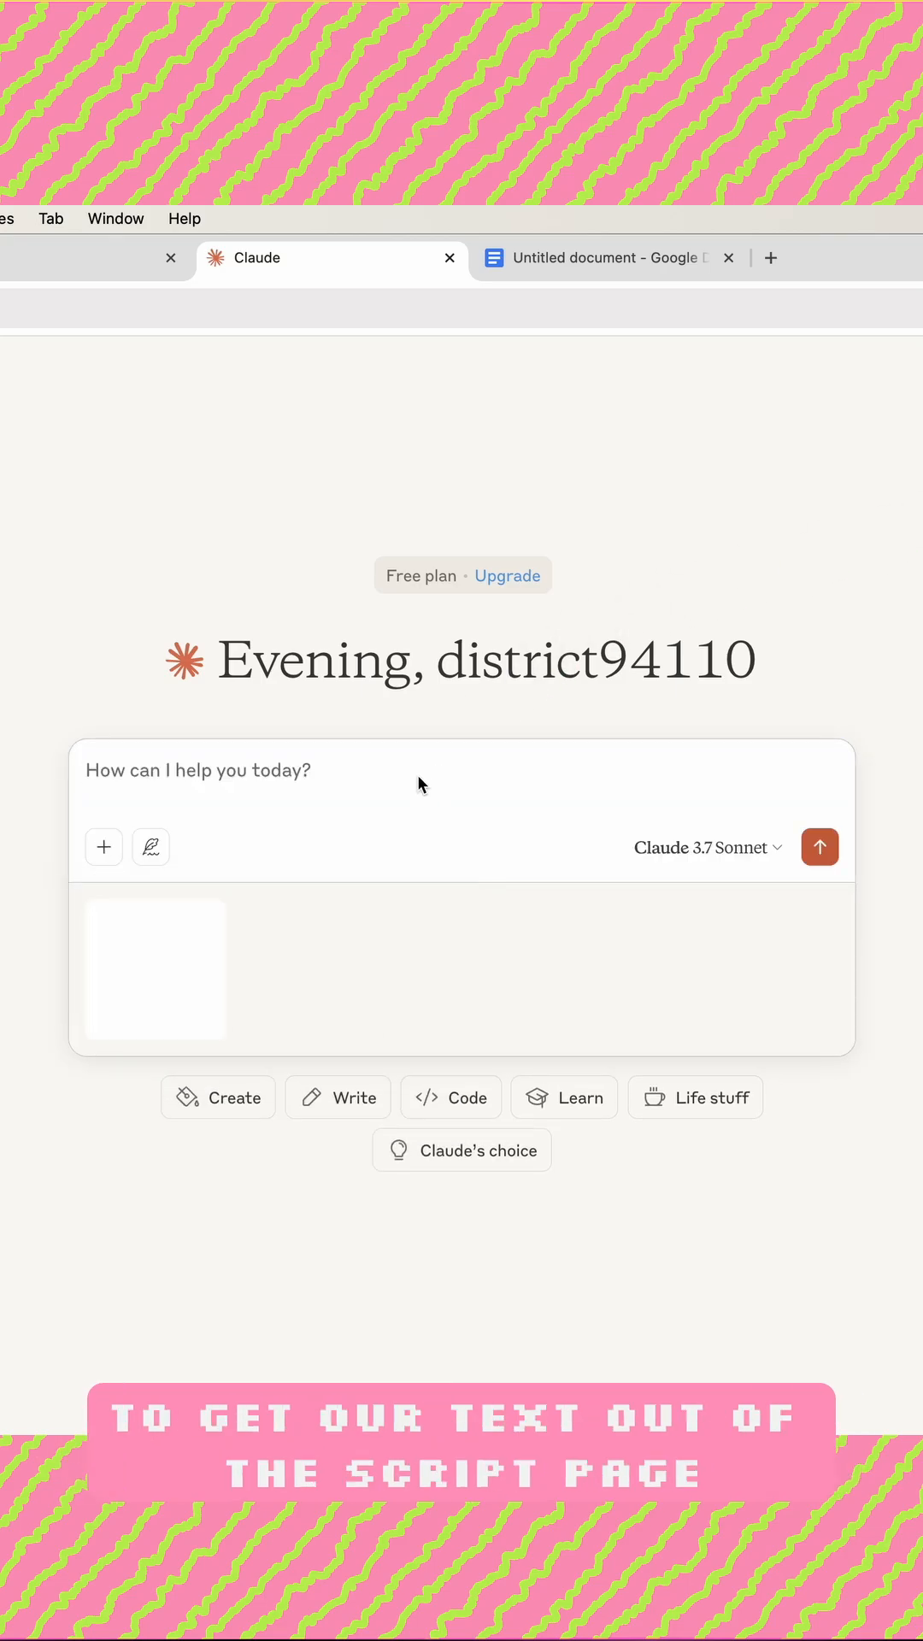
Have Claude extract the text from the page image and copy the extracted summary
left_click(820, 847)
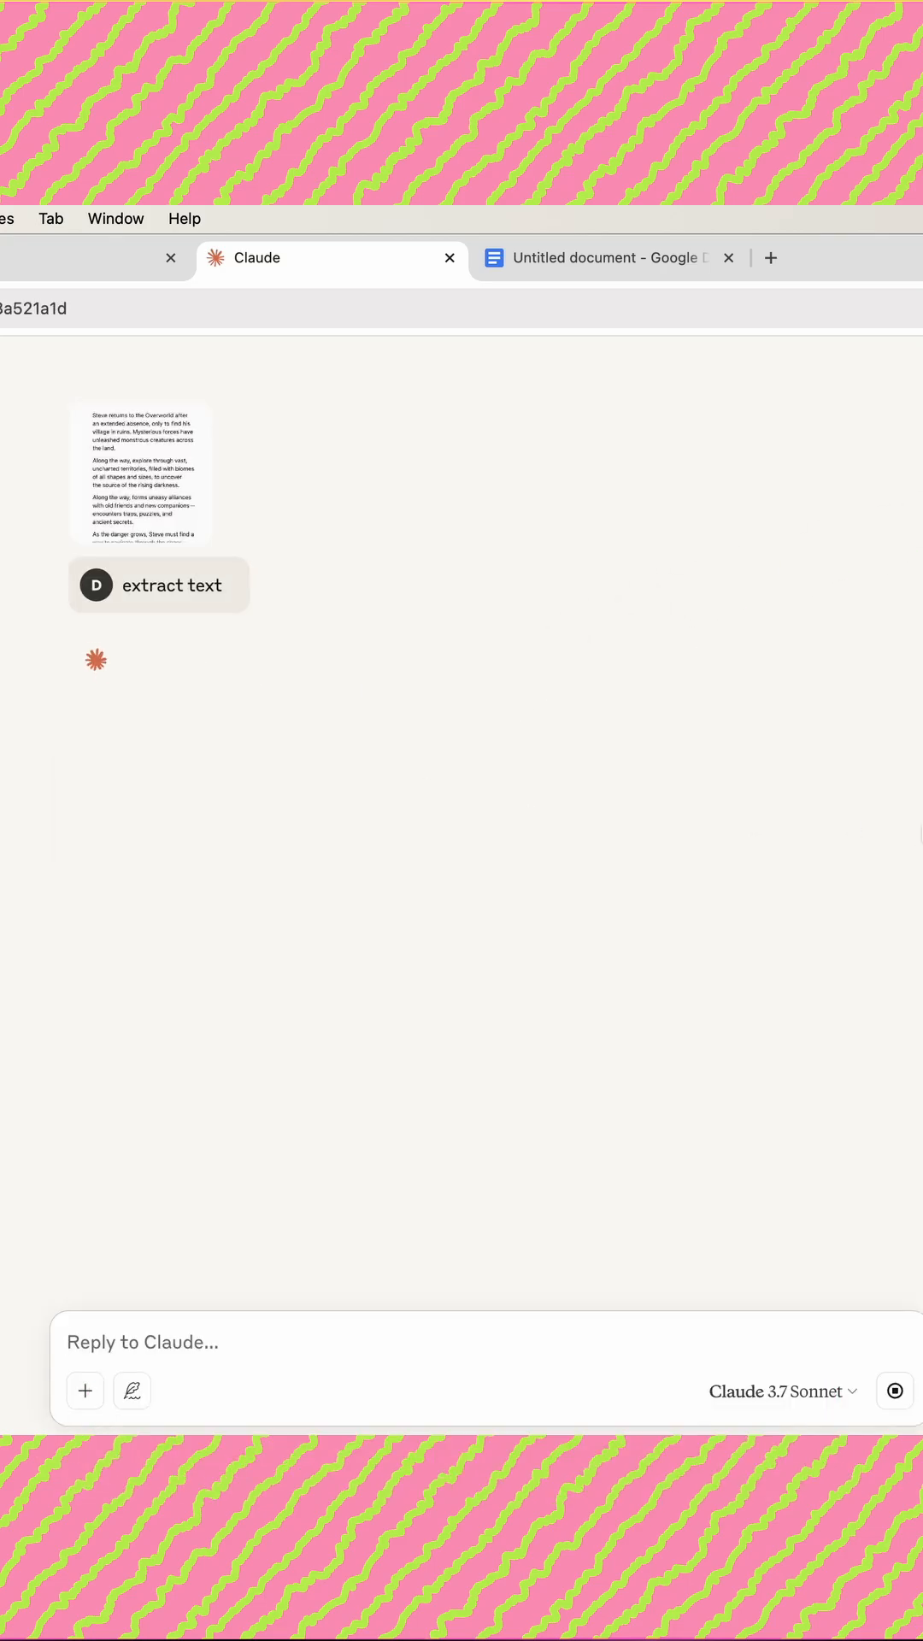
left_click(894, 1390)
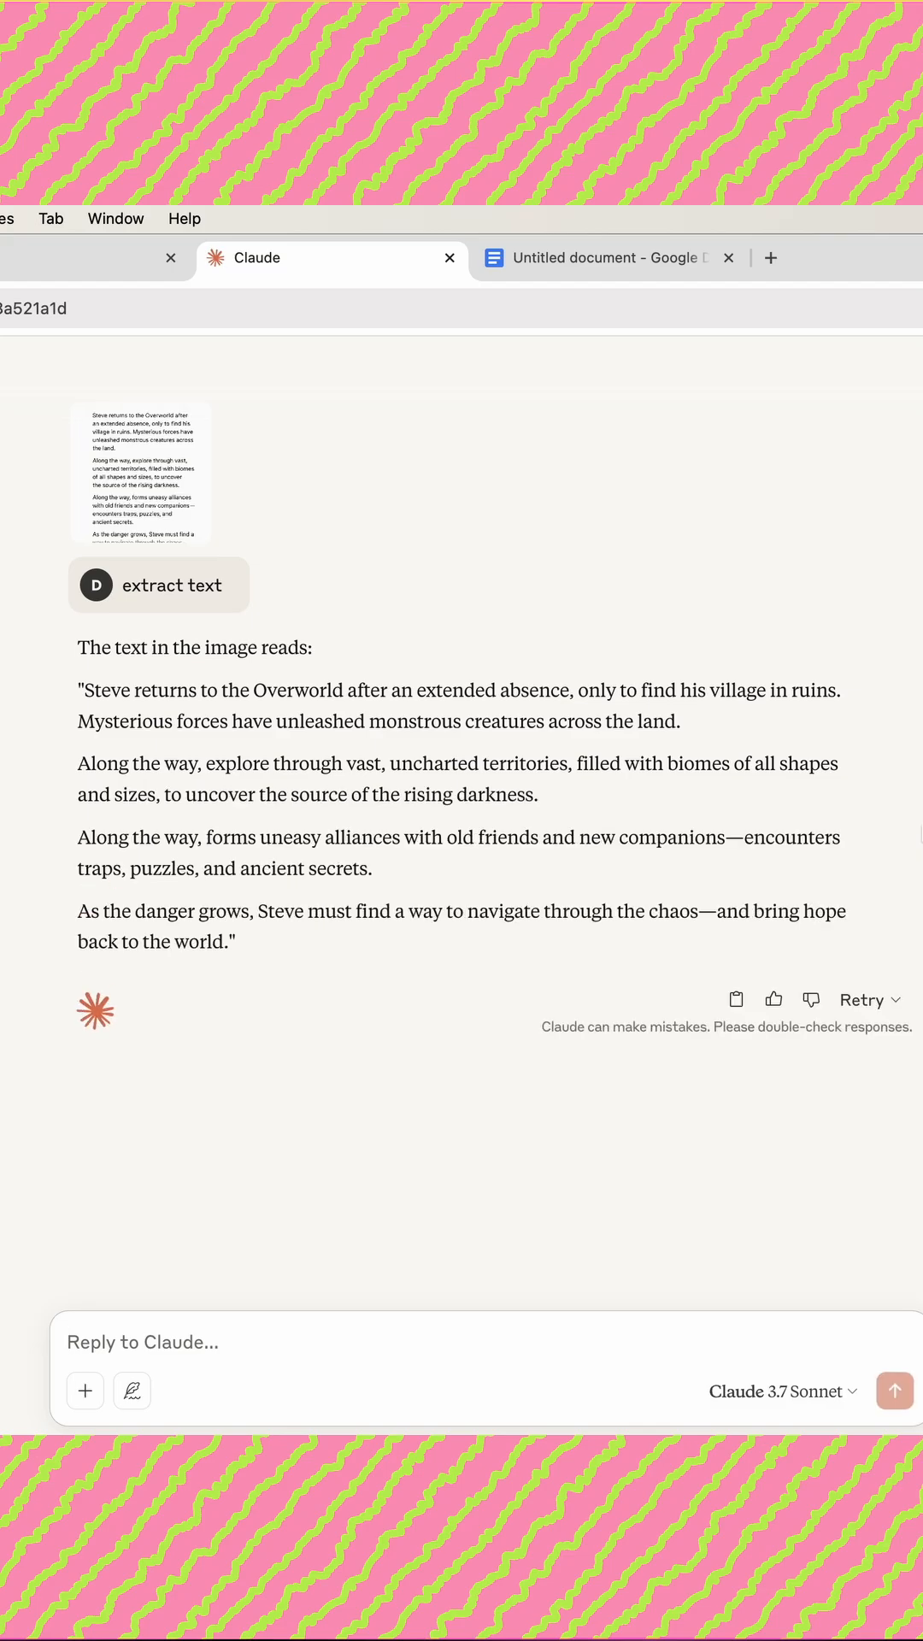
left_click(602, 257)
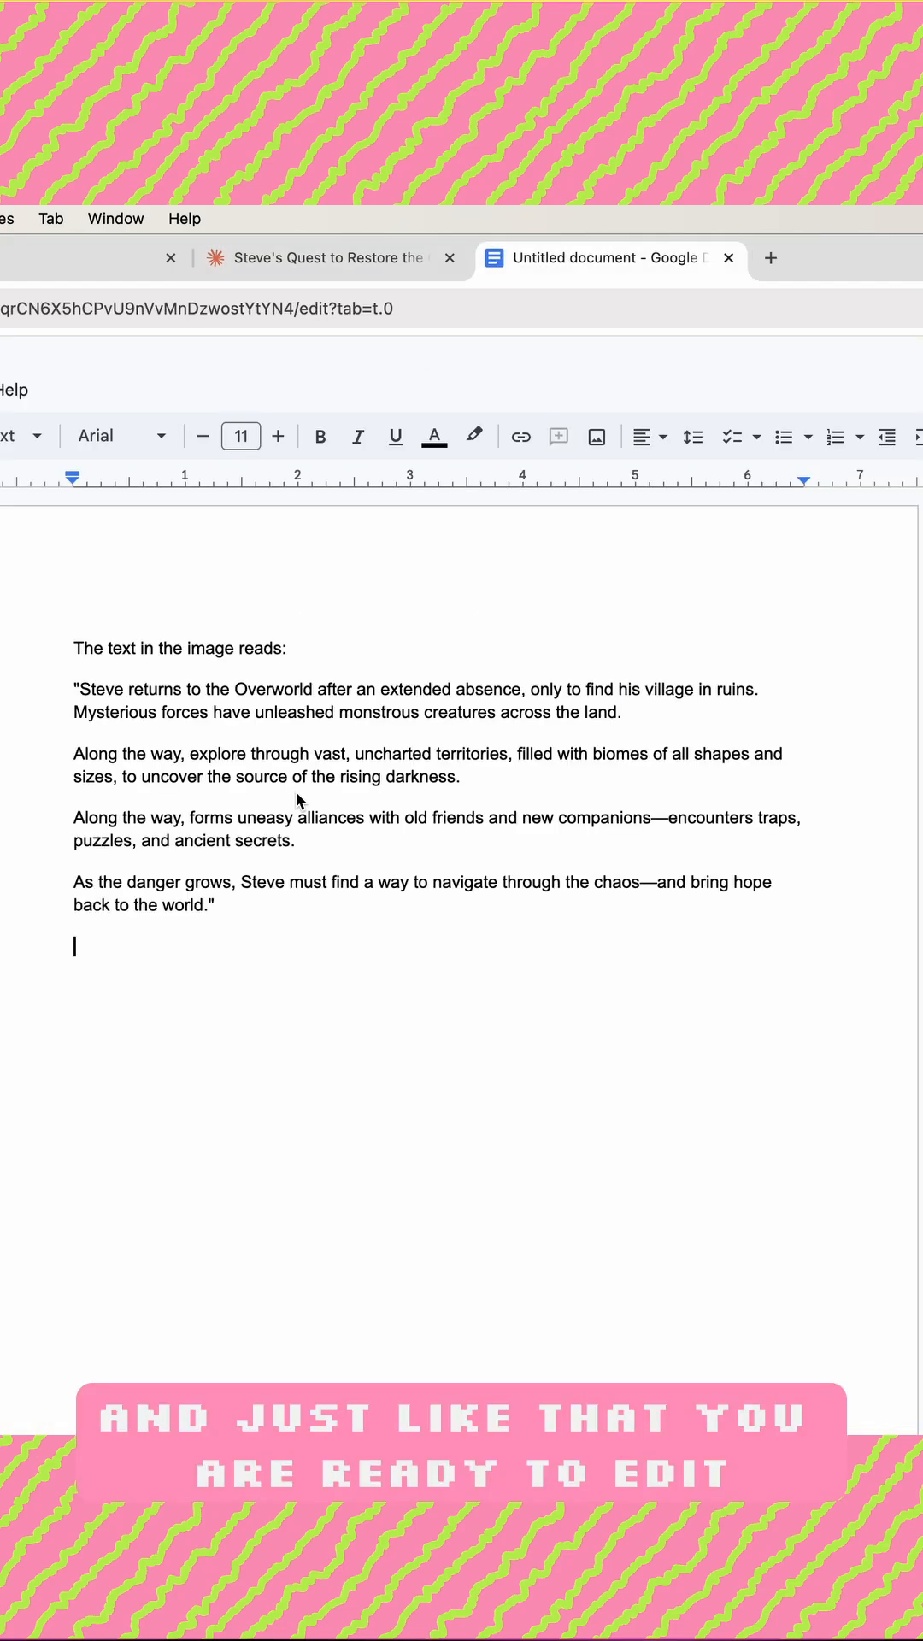